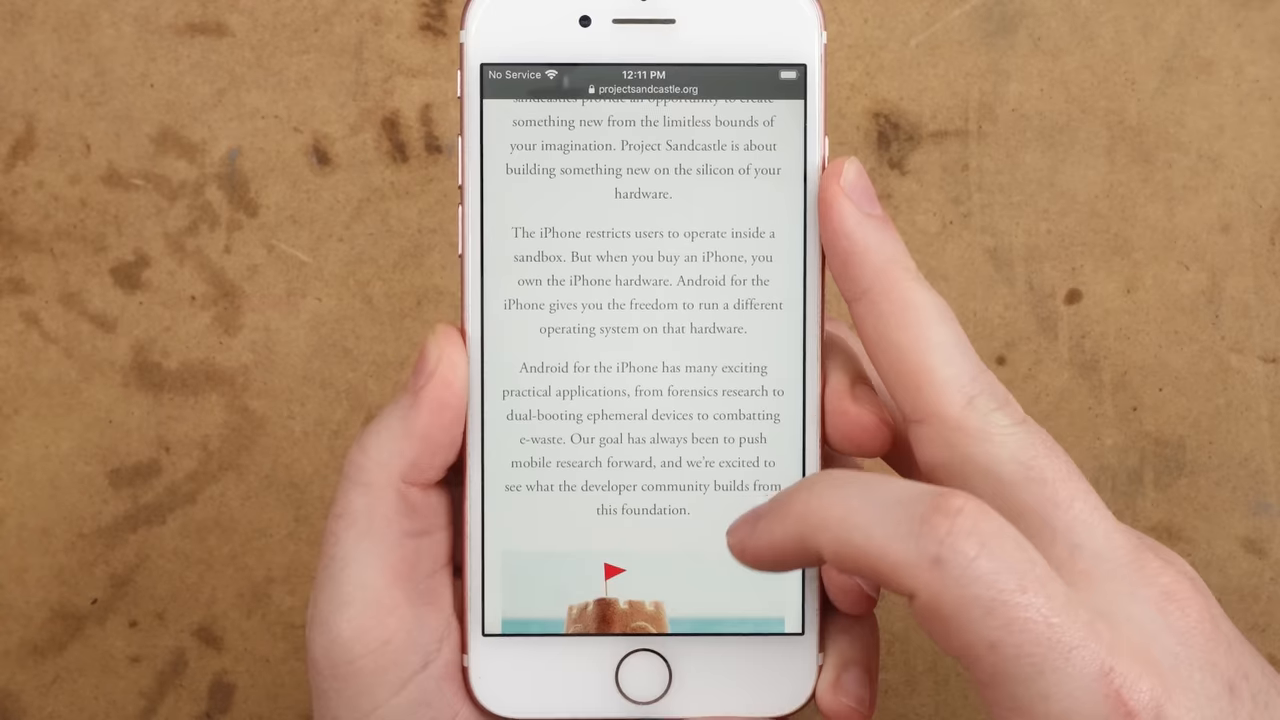
Scroll the Sandcastle page and open the GitHub gist walkthrough in a new tab.
scroll(up, 3)
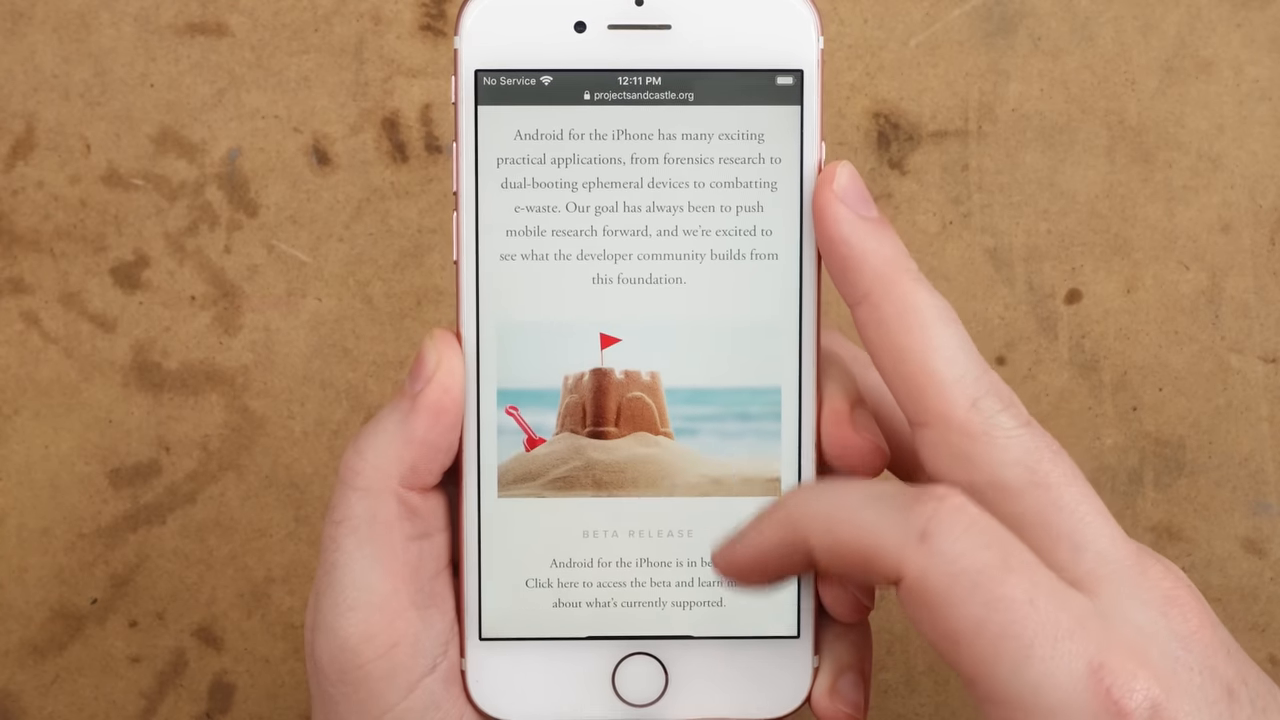
scroll(up, 3)
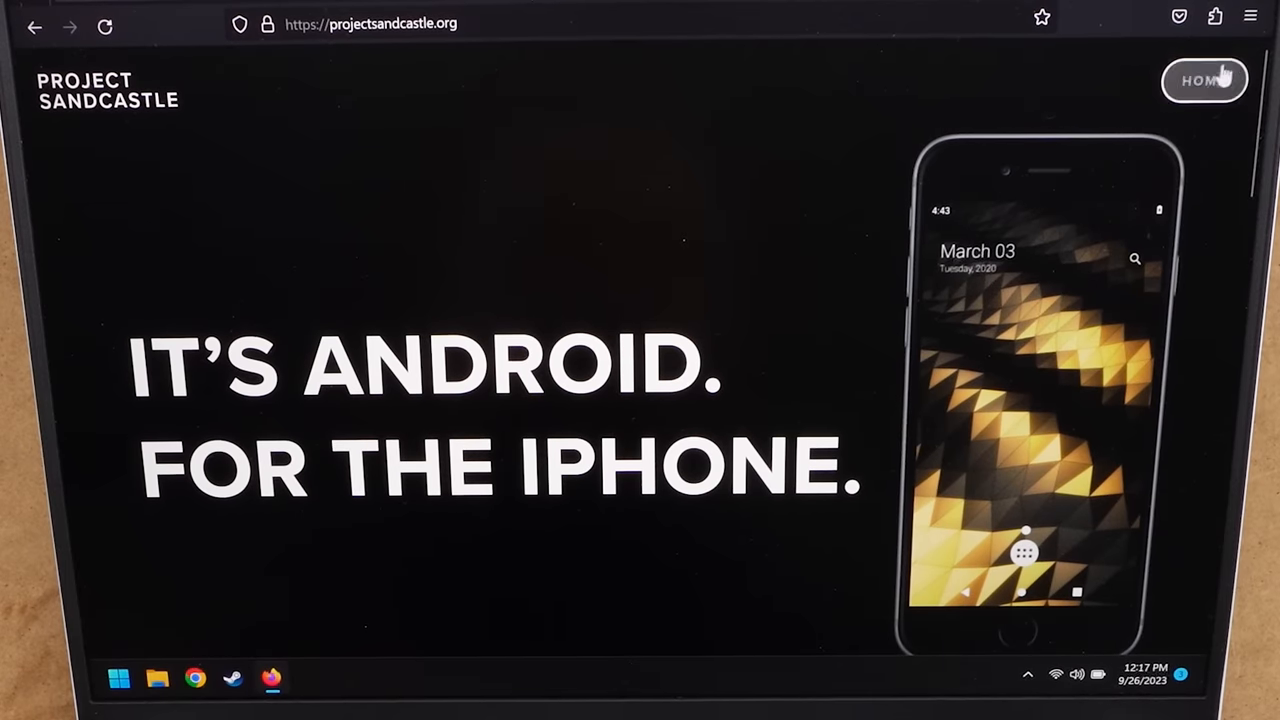
scroll(down, 3)
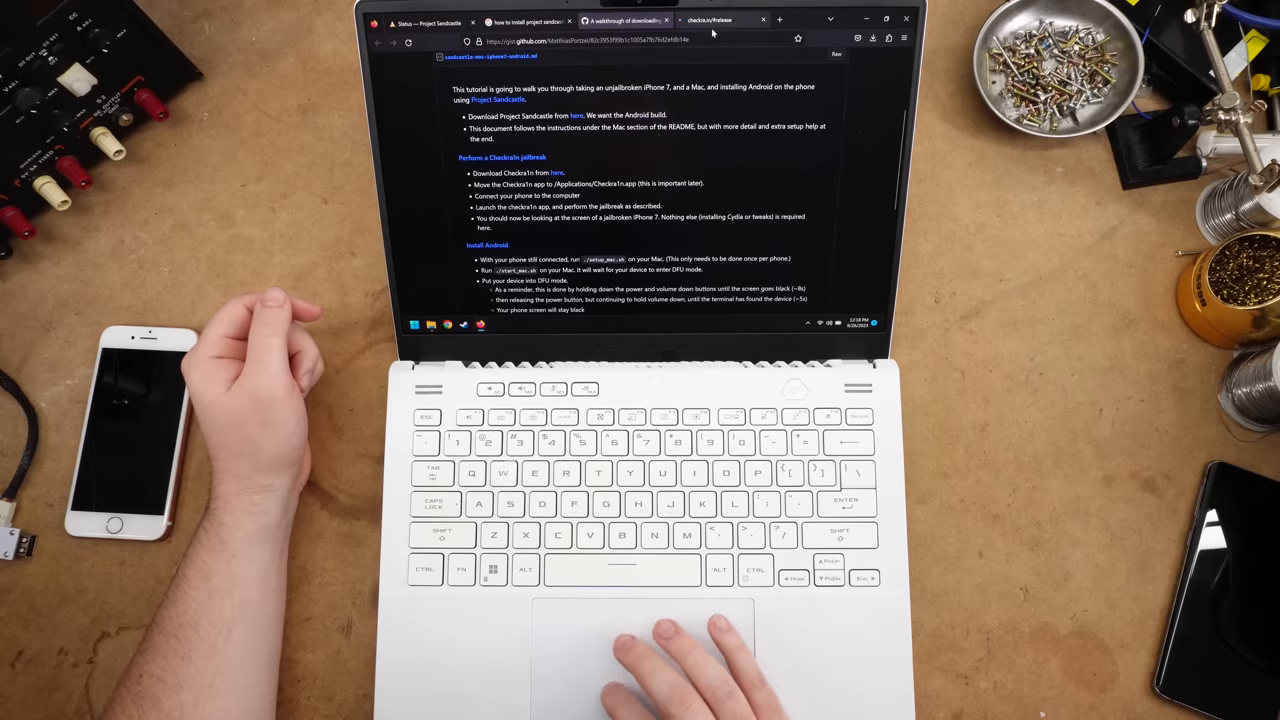
click(720, 20)
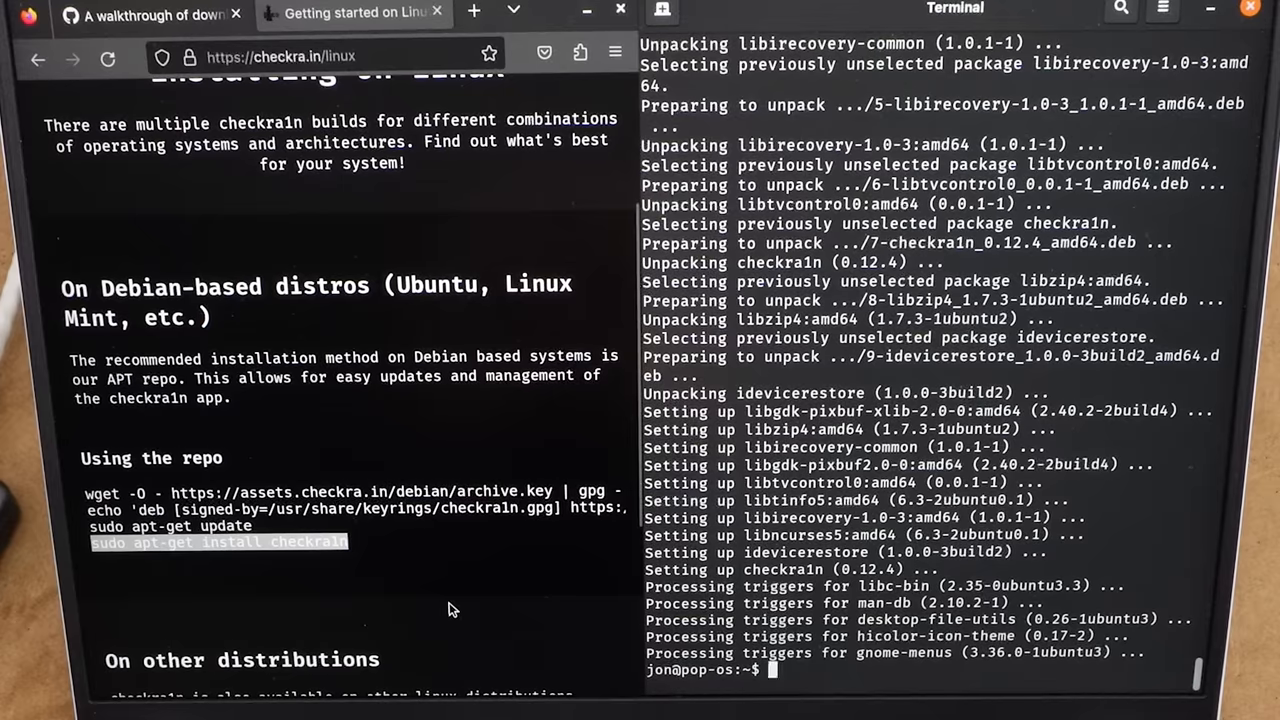
Scroll through the checkra.in APT repository commands for installing checkra1n.
scroll(down, 3)
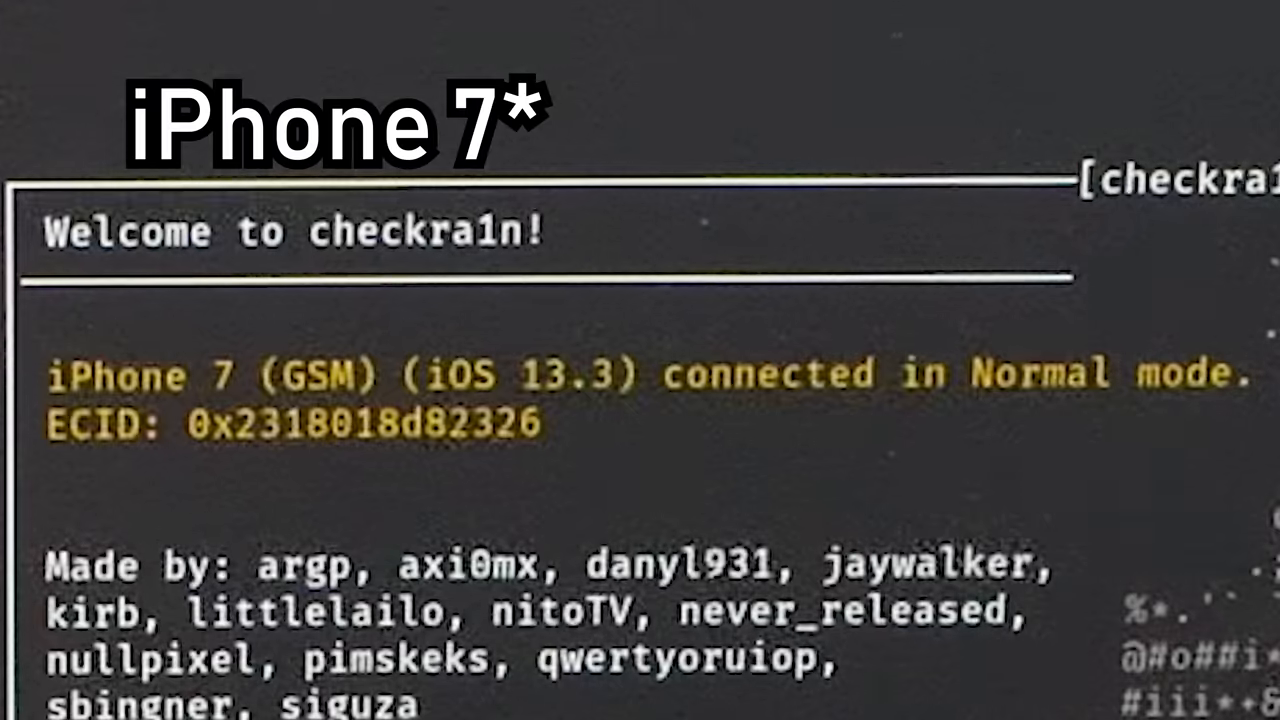
Scroll the terminal showing checkra1n detecting the iPhone 7 on iOS 13.3.
scroll(down, 3)
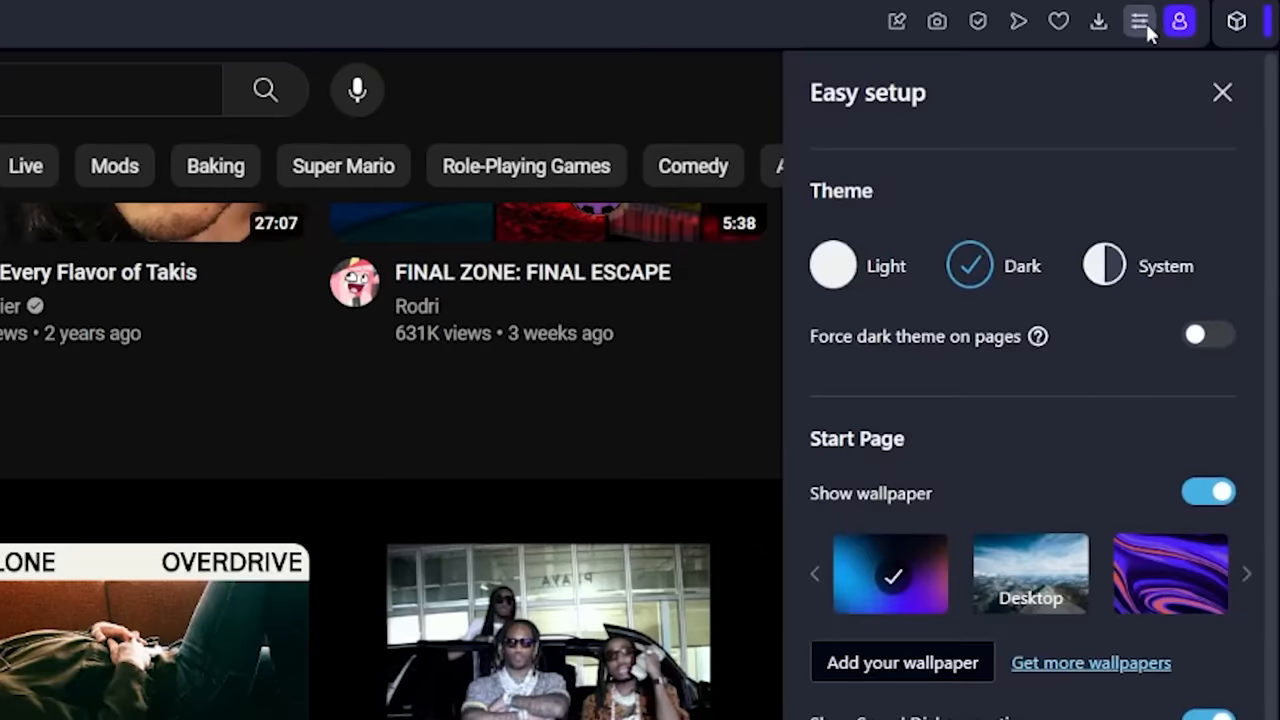
Use Opera's Easy setup panel to enable Workspaces and the sidebar music services.
click(977, 21)
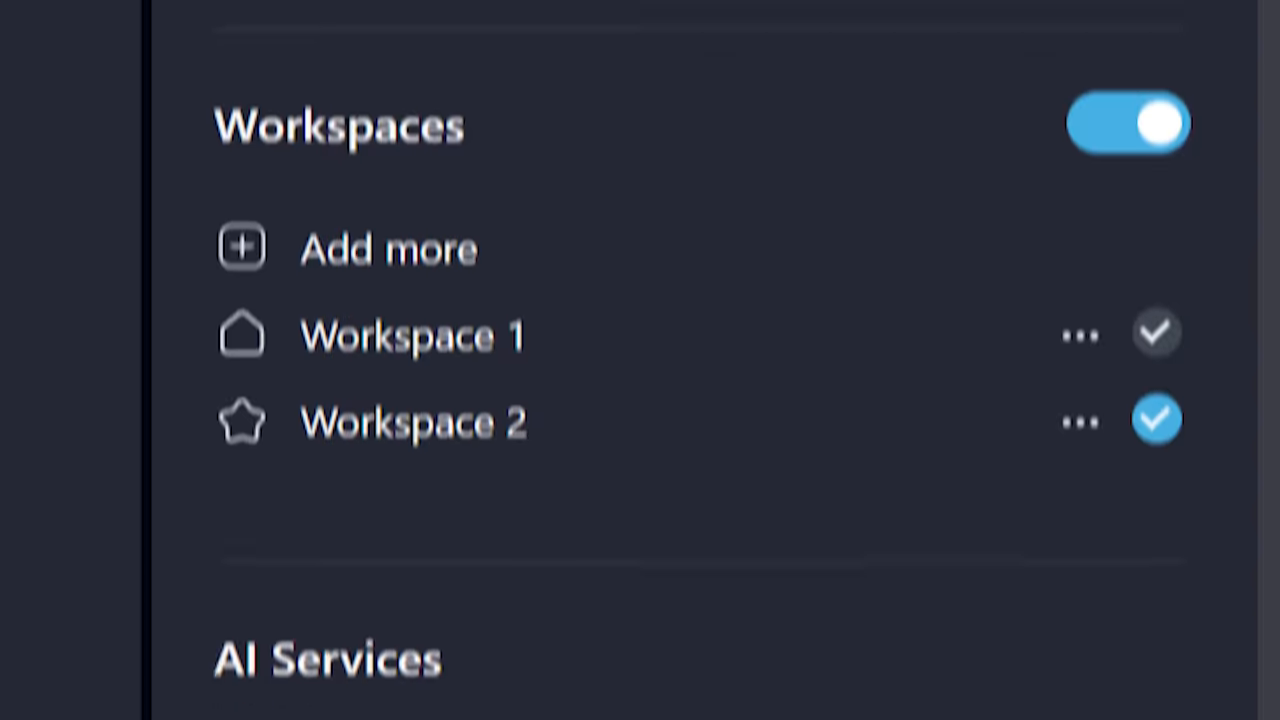
scroll(down, 3)
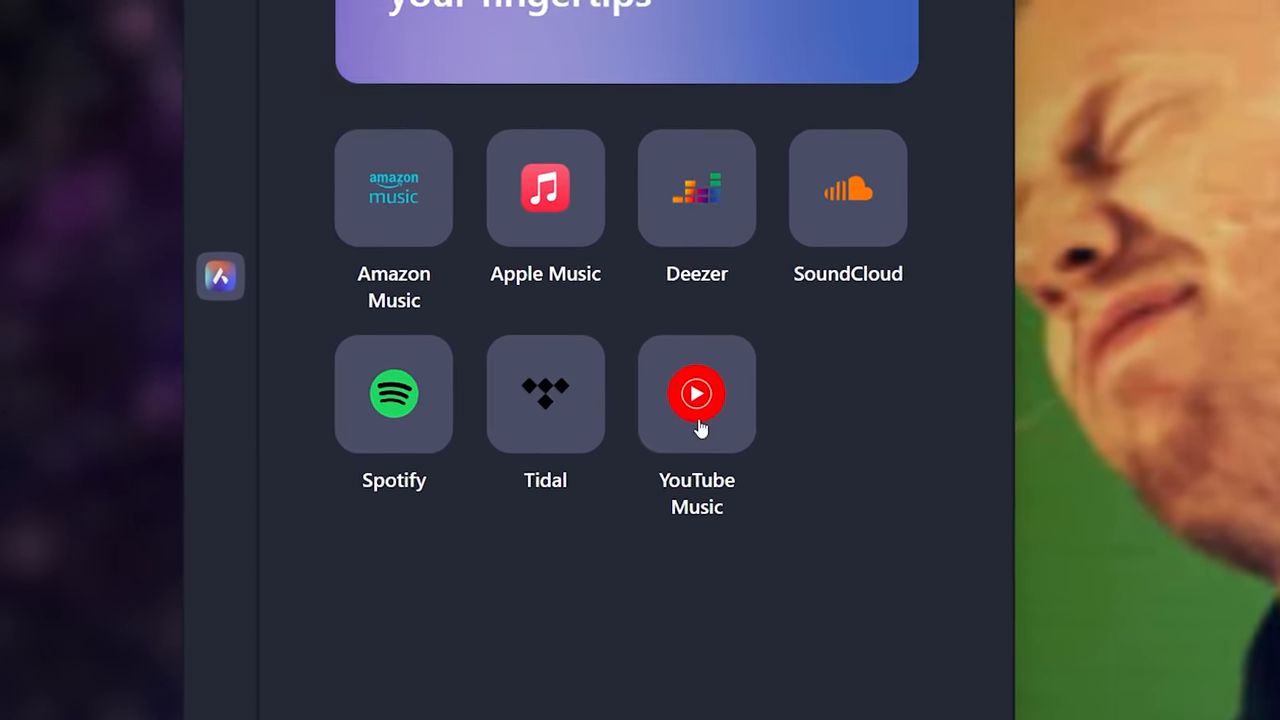
click(696, 393)
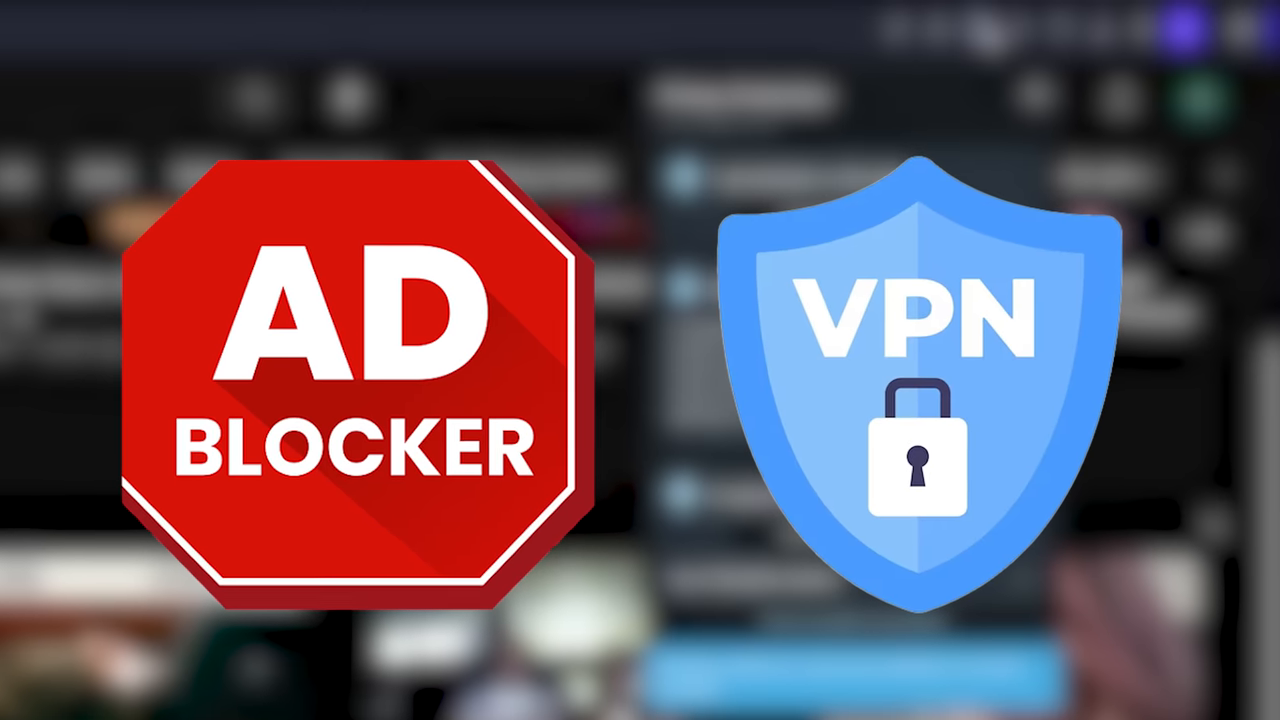
click(827, 8)
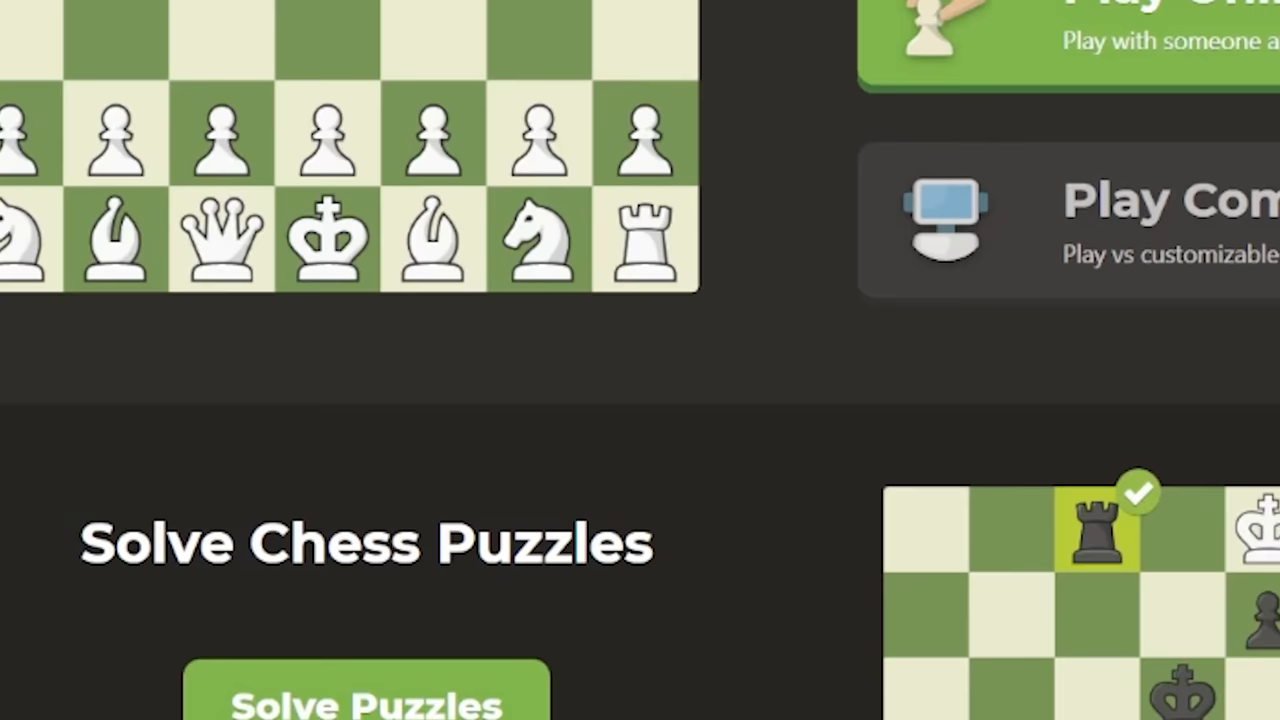
Bring up the Aria prompt with Ctrl+/ and type 'how do'.
key(ctrl+/)
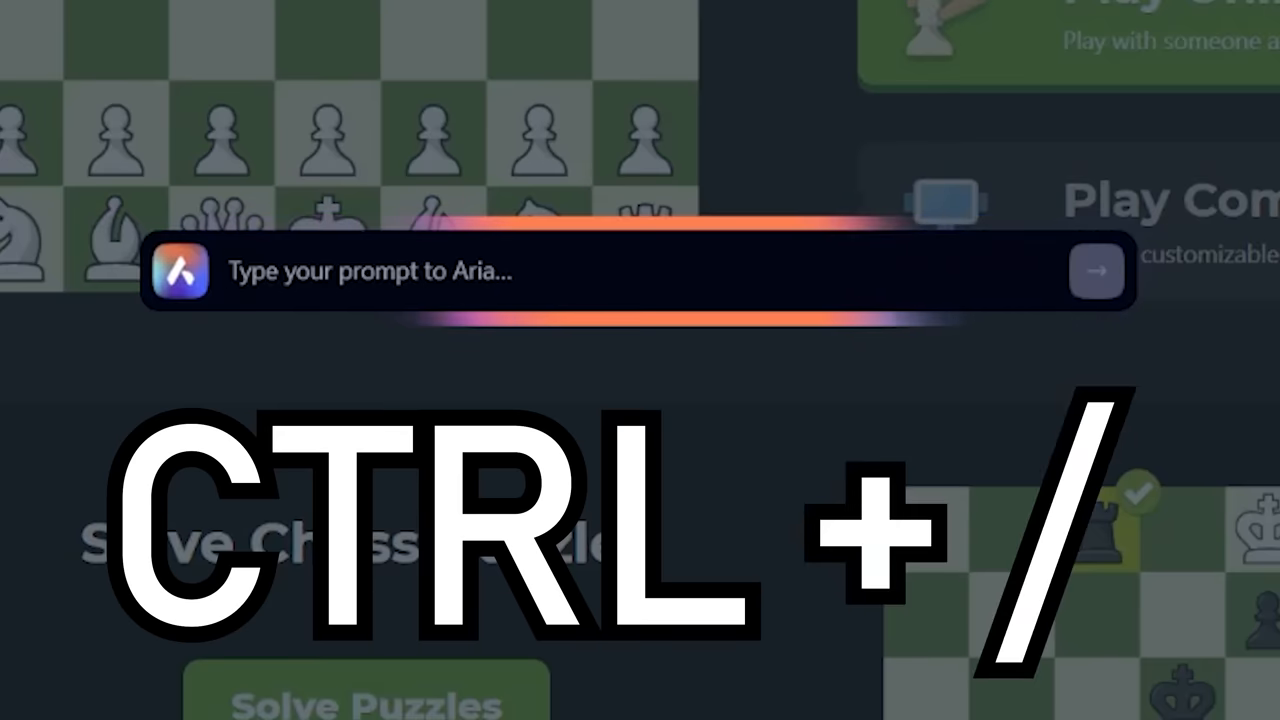
text(how do)
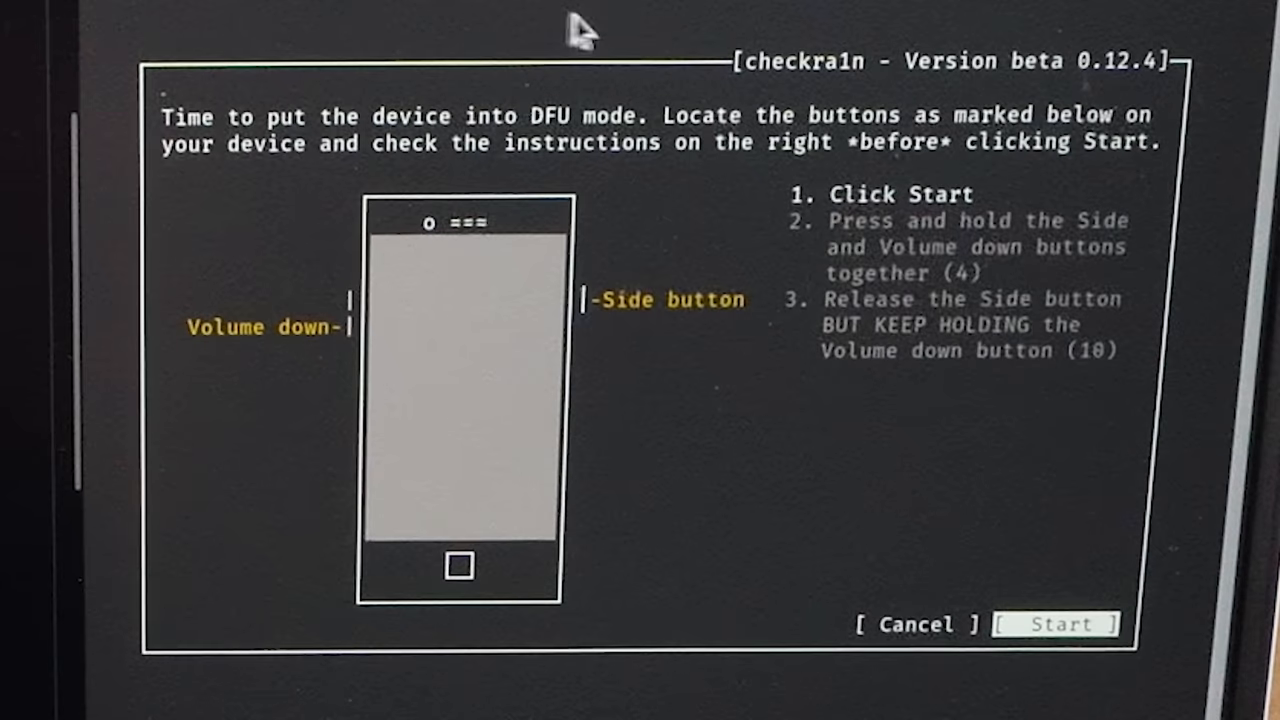
mouse_move(1140, 150)
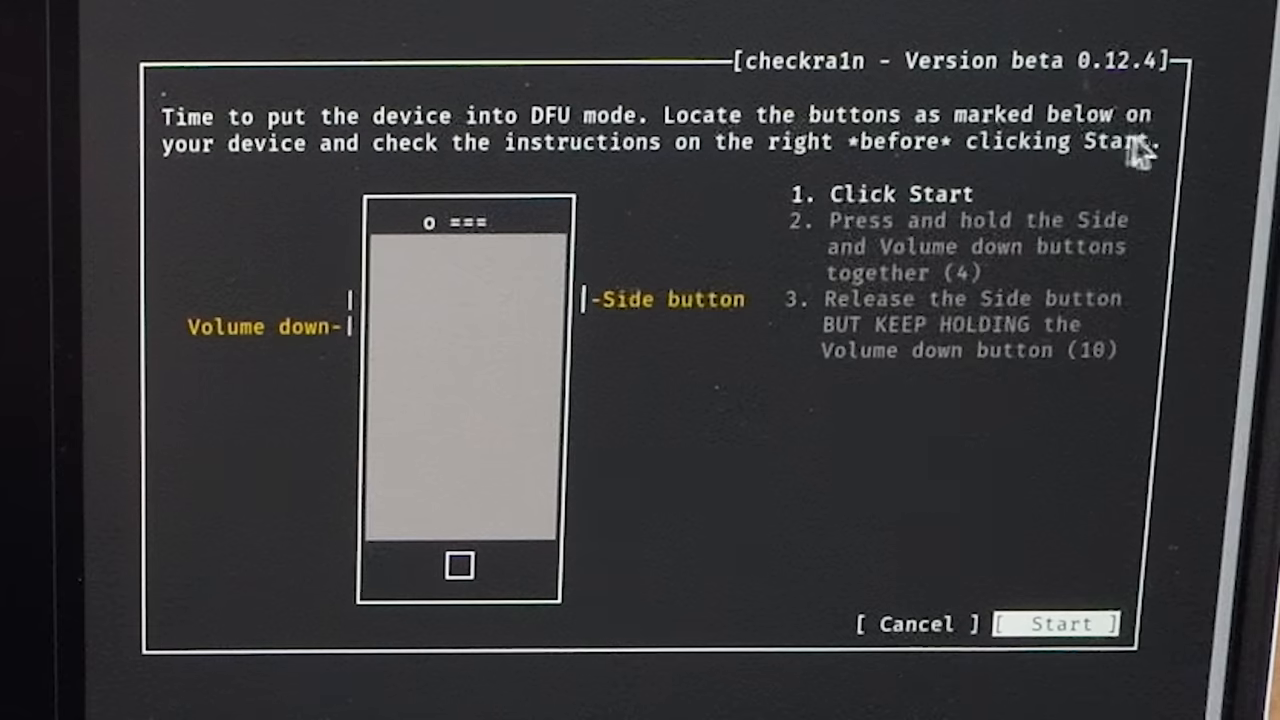
mouse_move(805, 200)
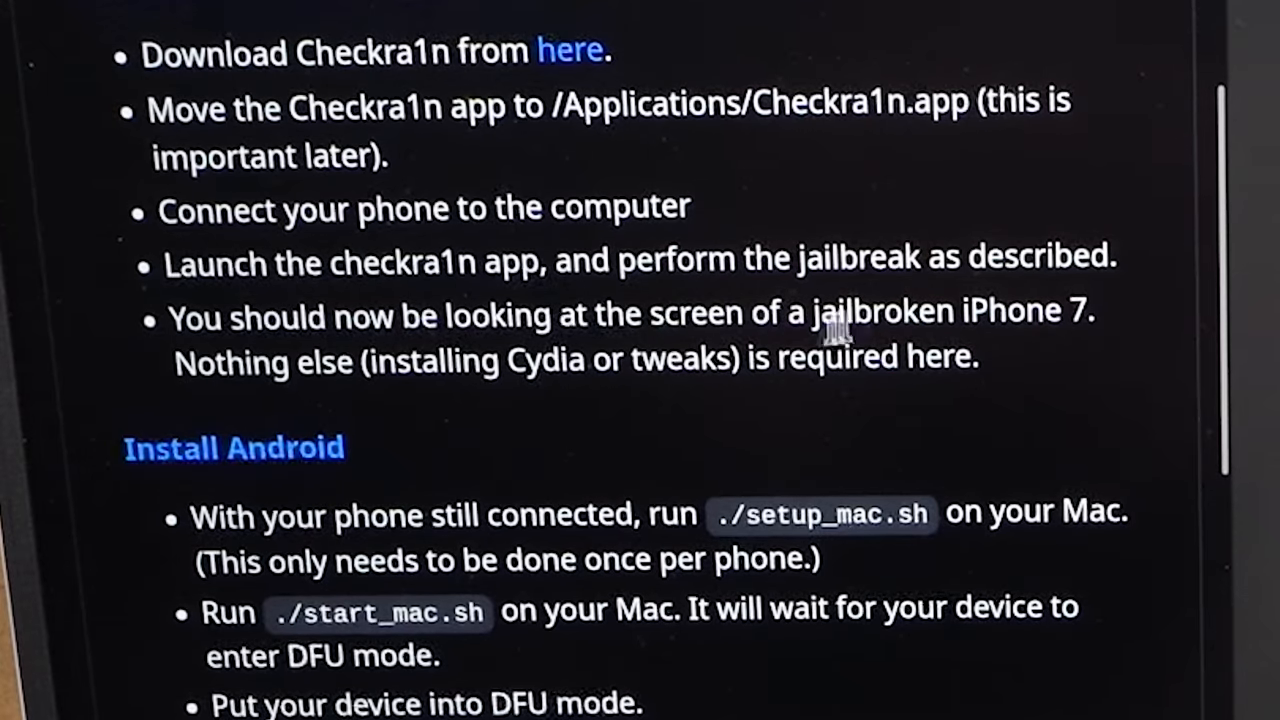
mouse_move(470, 410)
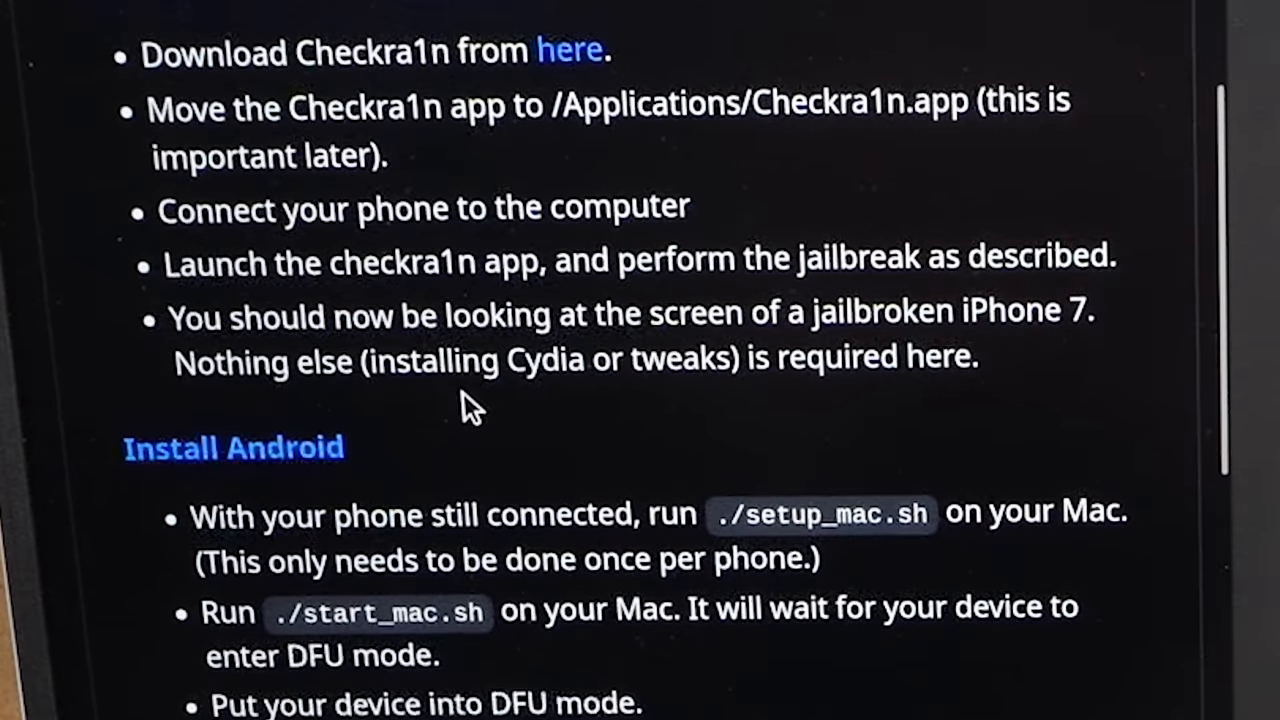
mouse_move(1050, 420)
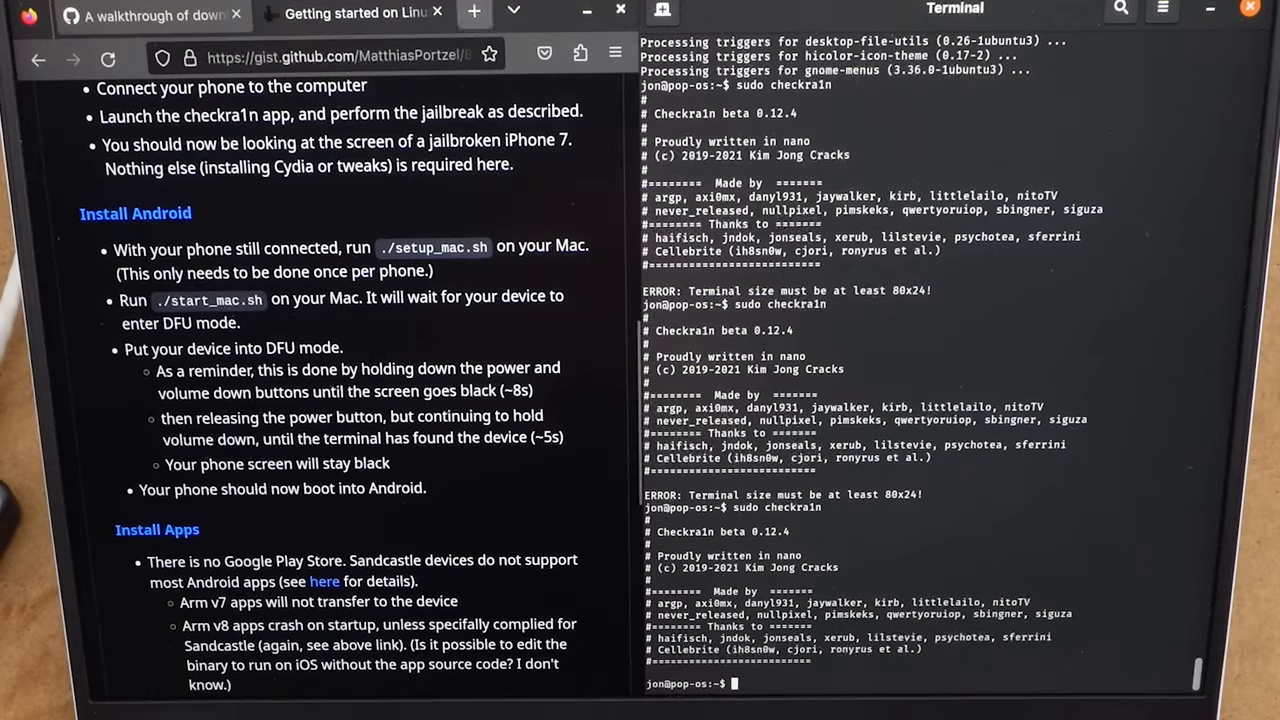
click(350, 12)
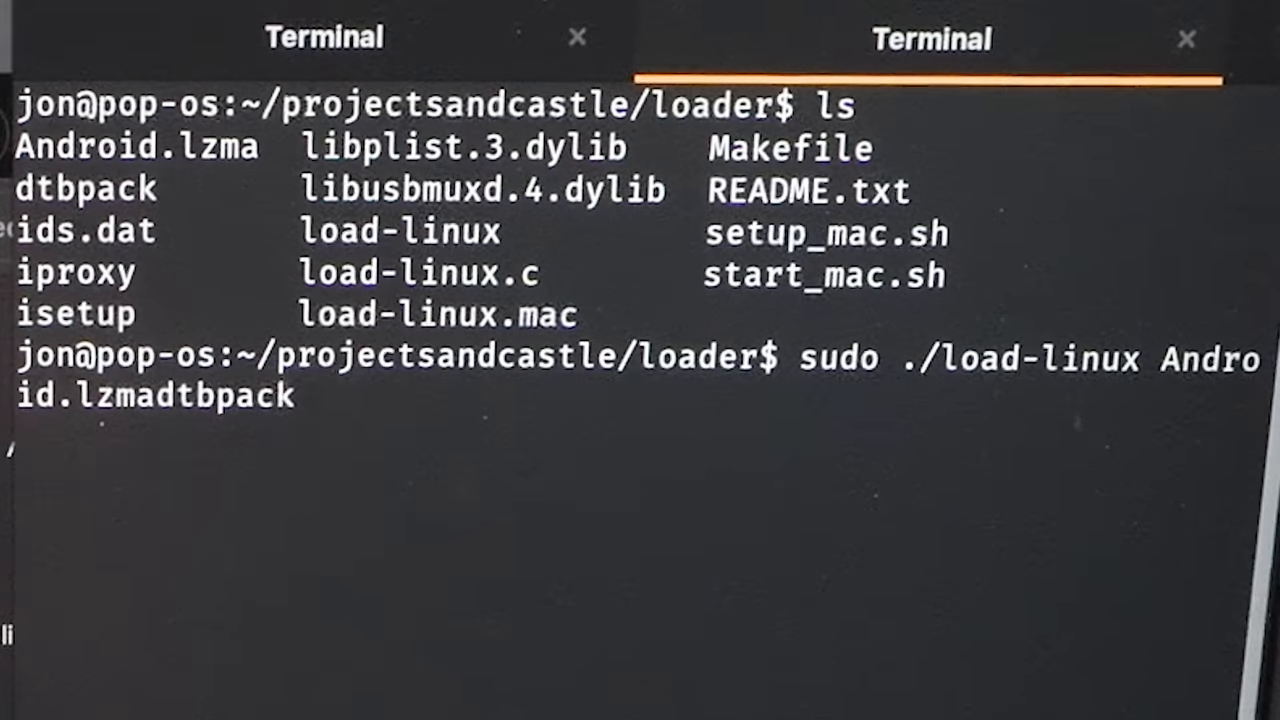
Run sudo ./load-linux Android.lzma dtbpack from the Sandcastle loader folder.
key(Return)
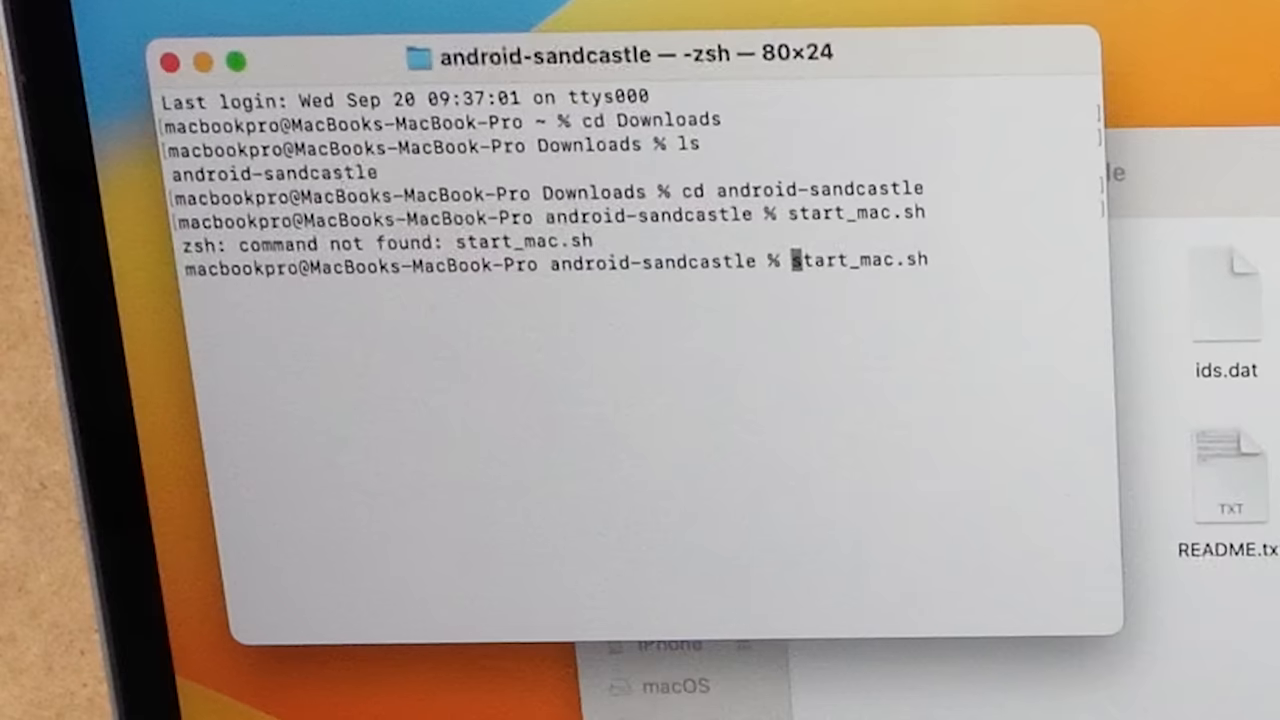
Run ./start_mac.sh, then open checkra1n from Applications past the unverified-developer warning.
text(./)
key(Return)
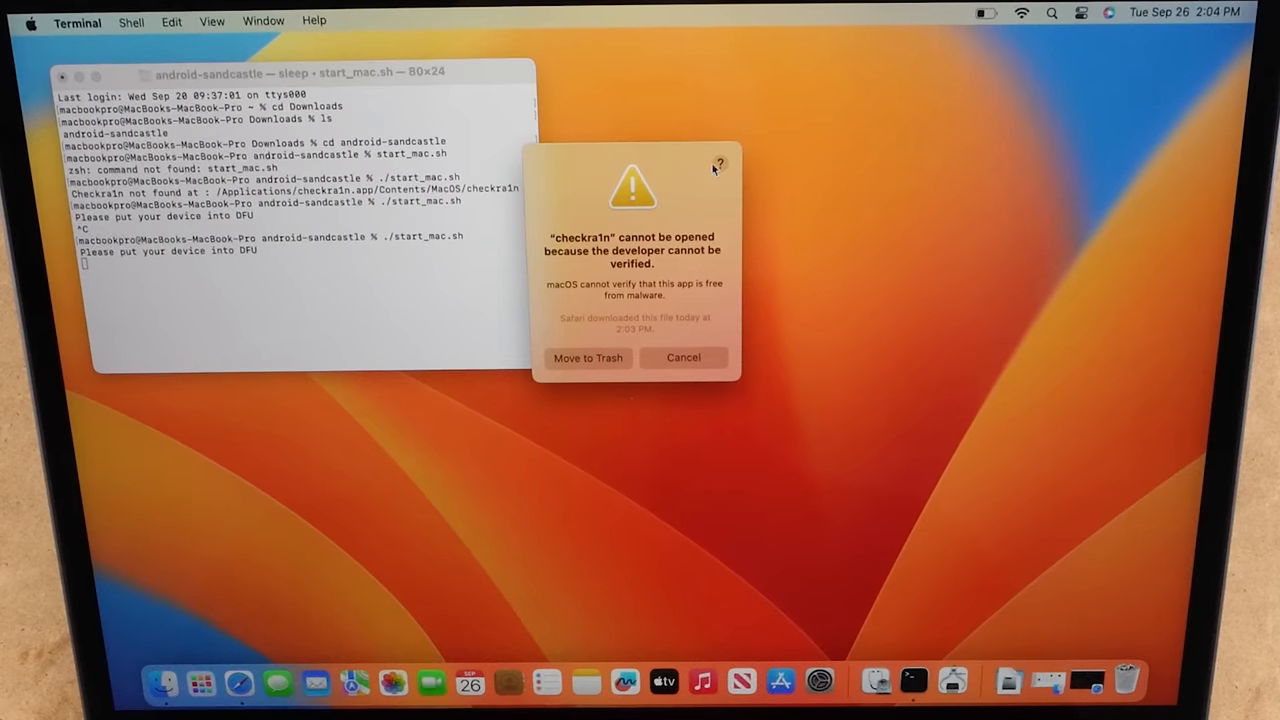
click(718, 164)
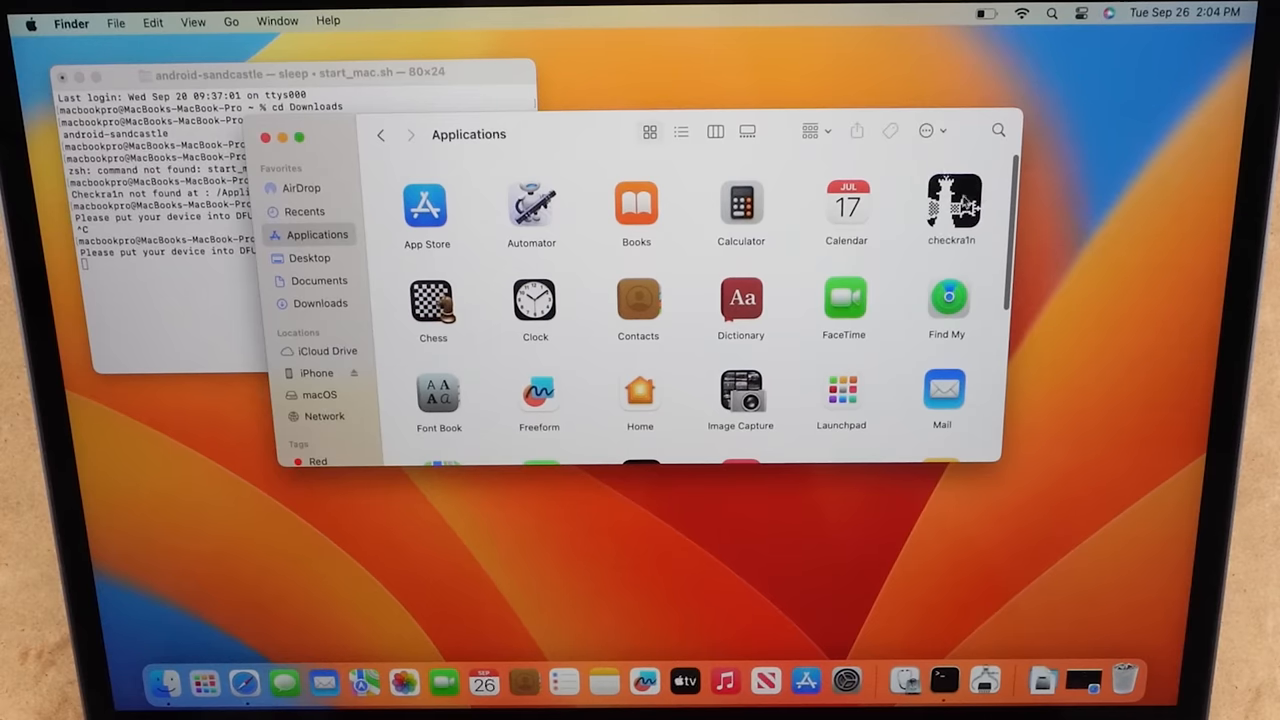
right_click(950, 205)
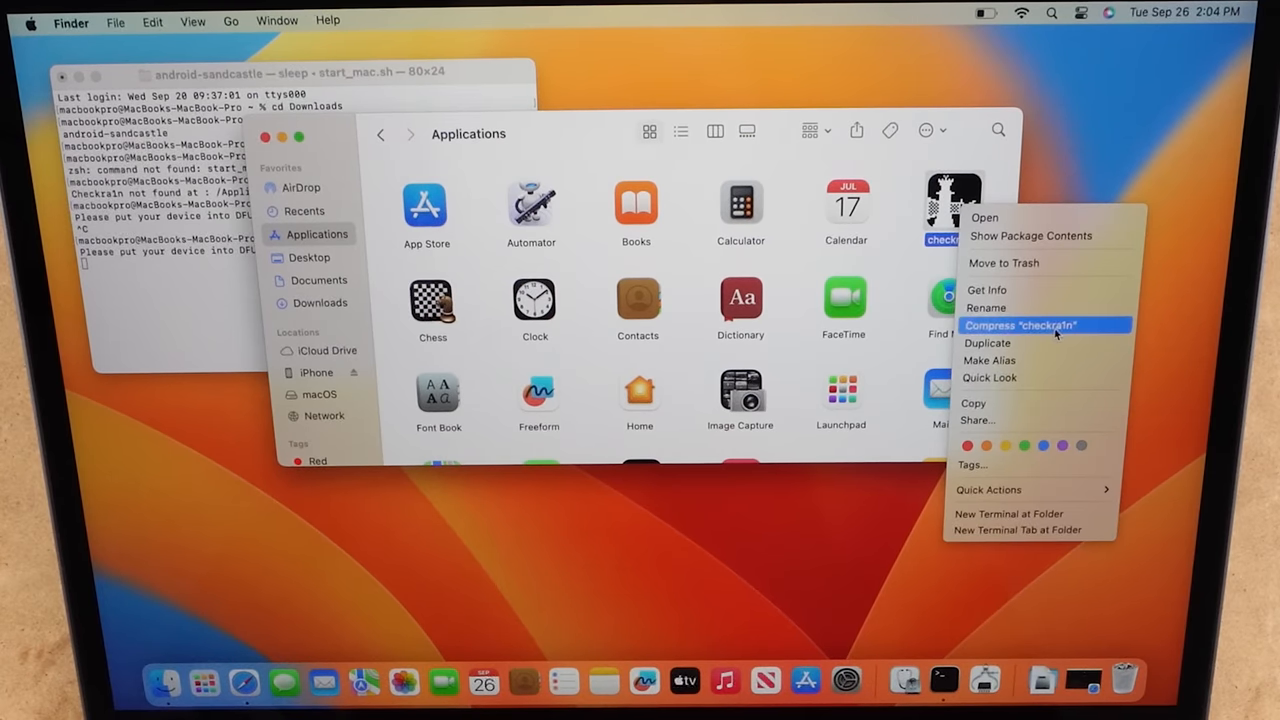
click(987, 289)
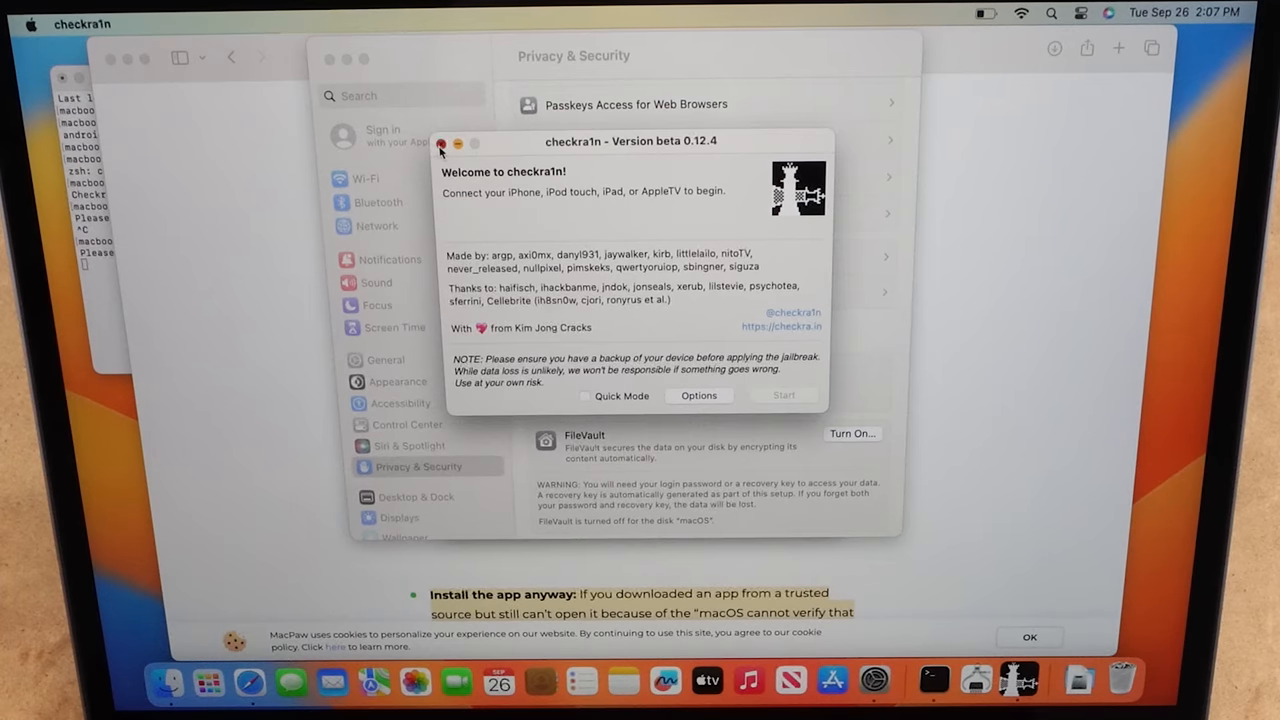
Close checkra1n while start_mac.sh waits for the iPhone in DFU mode.
click(440, 143)
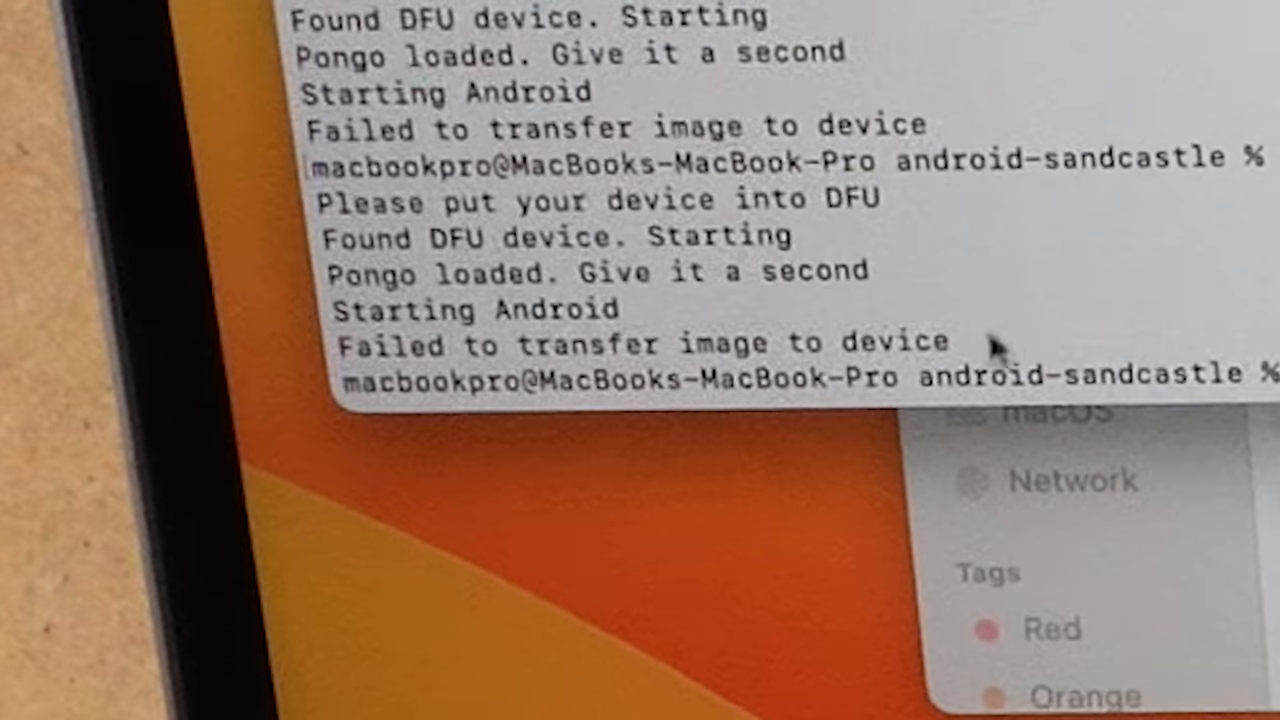
mouse_move(635, 375)
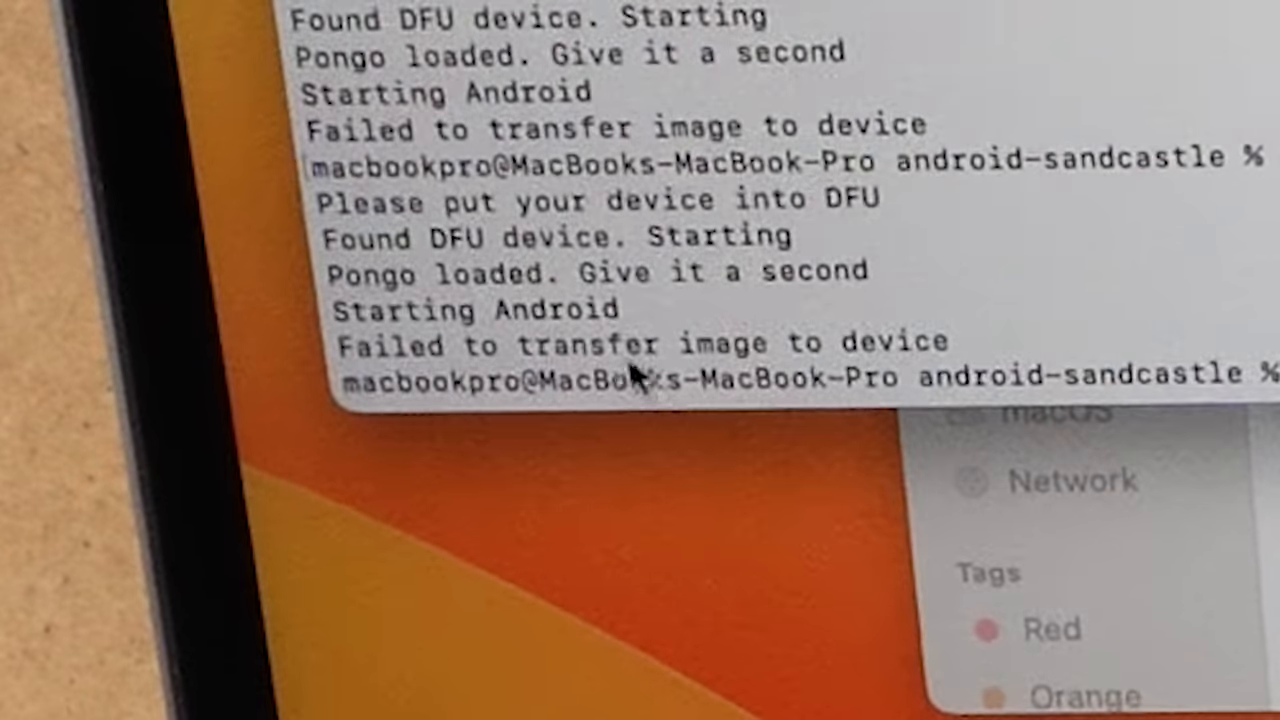